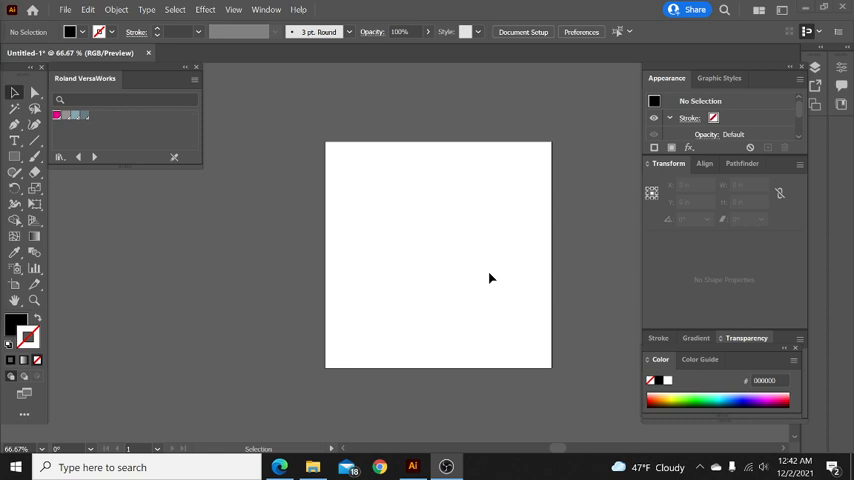
{"action": "mouse_move", "coordinate": [416, 293]}
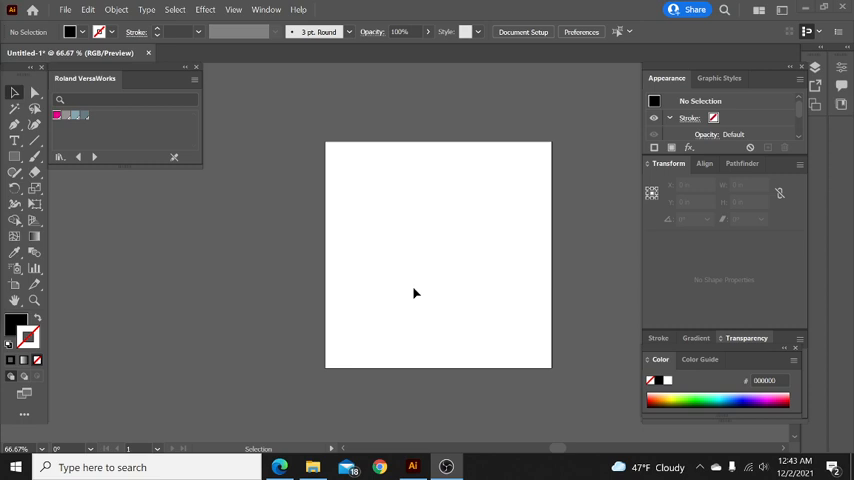
{"action": "mouse_move", "coordinate": [439, 299]}
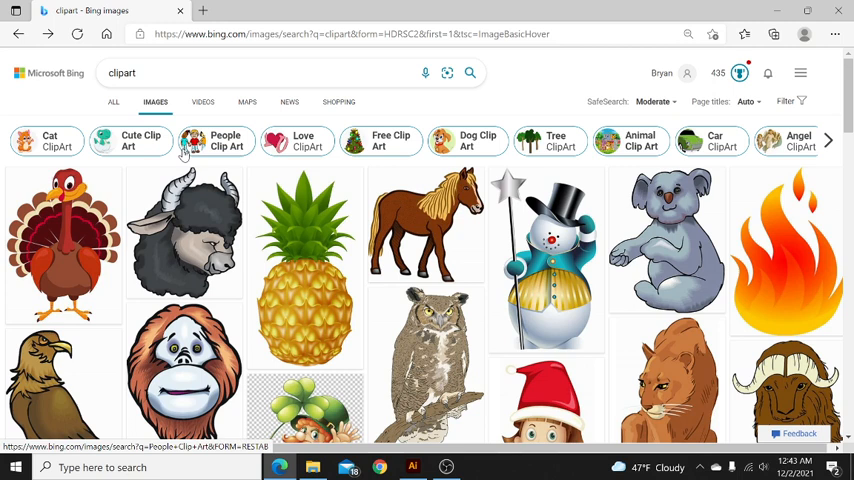
Bring the black-background turkey clipart into the Illustrator document and select the image
{"action": "left_click", "coordinate": [411, 467]}
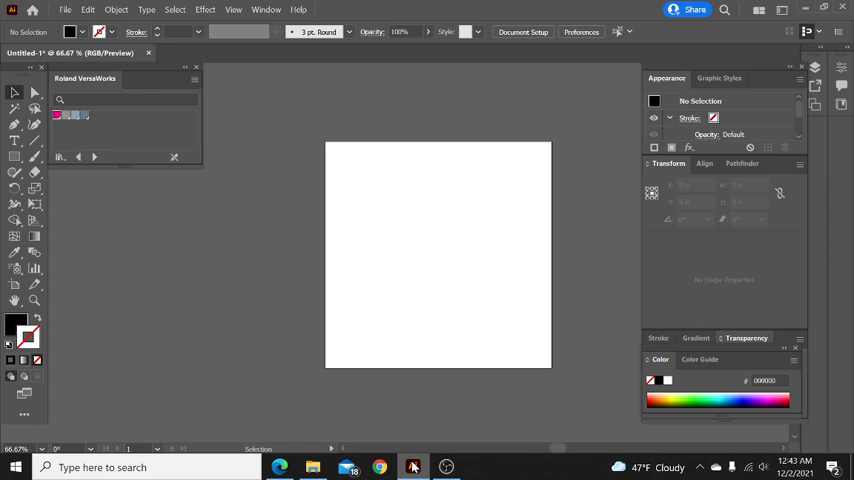
{"action": "left_click", "coordinate": [88, 9]}
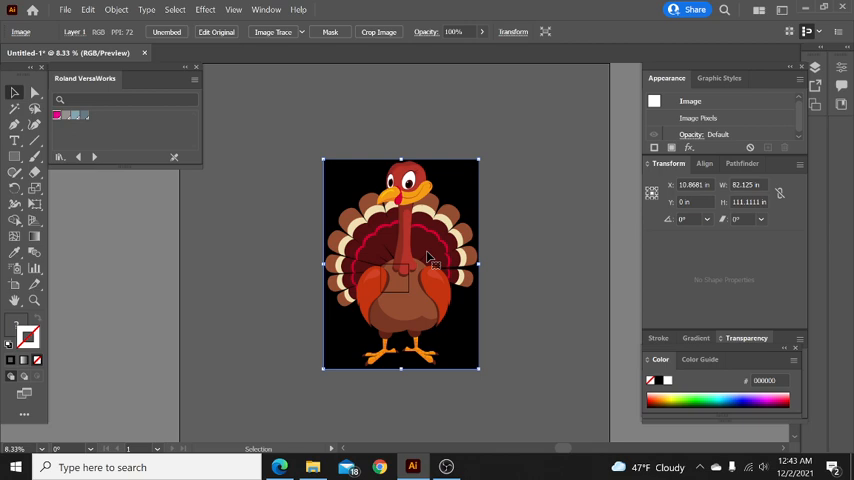
{"action": "double_click", "coordinate": [400, 265]}
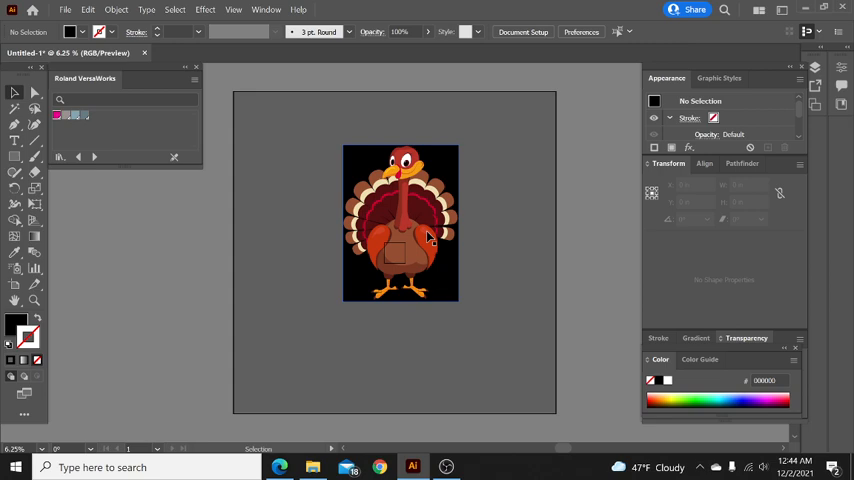
{"action": "left_click", "coordinate": [400, 222]}
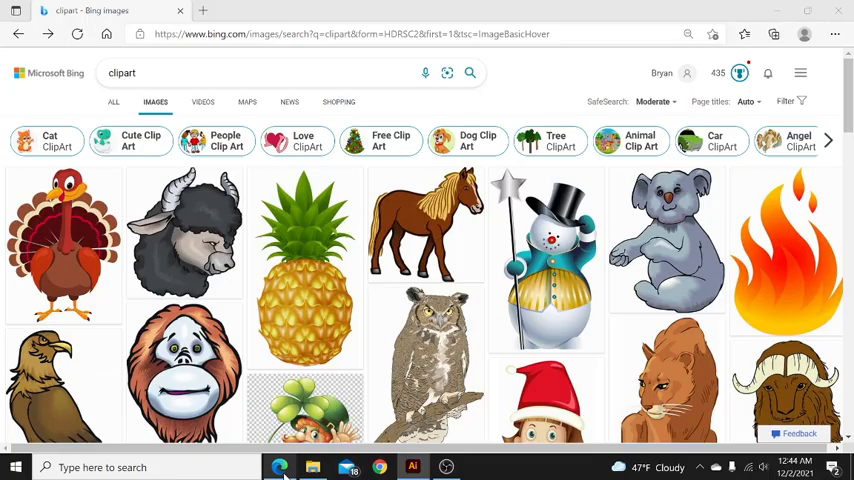
{"action": "mouse_move", "coordinate": [560, 166]}
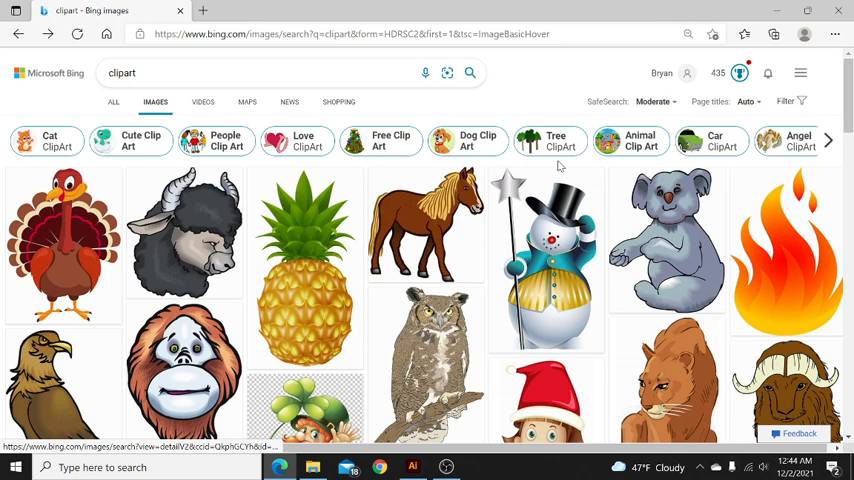
{"action": "mouse_move", "coordinate": [805, 97]}
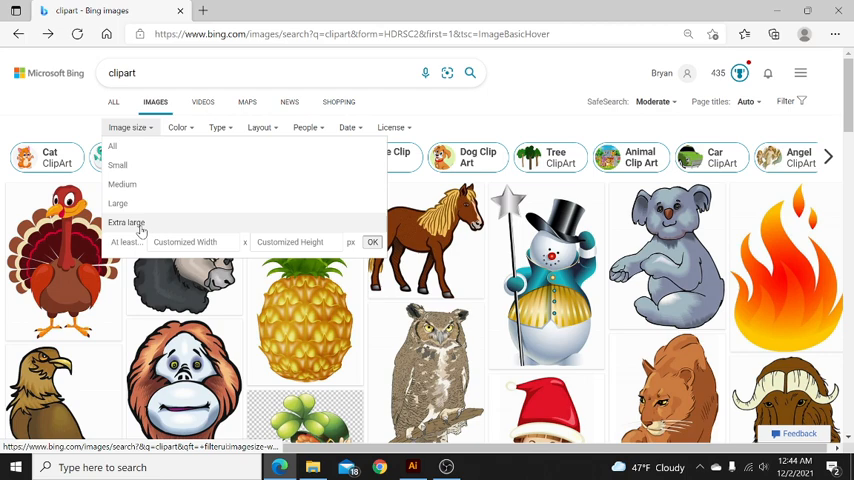
Filter the Bing clipart results to Extra large images, then return to Illustrator
{"action": "left_click", "coordinate": [126, 222]}
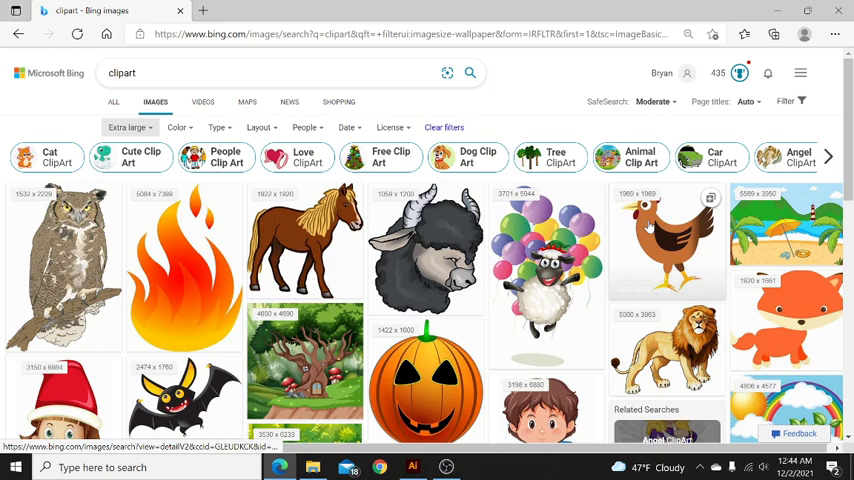
{"action": "scroll", "scroll_direction": "down", "scroll_amount": 3}
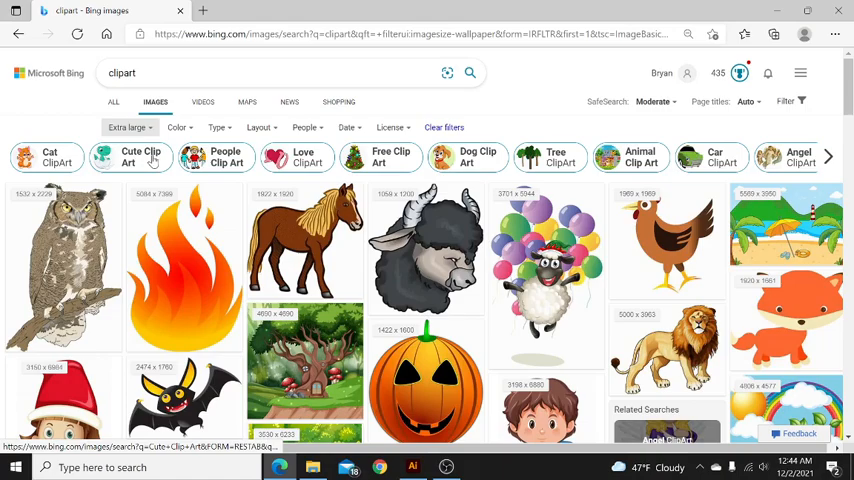
{"action": "left_click", "coordinate": [412, 467]}
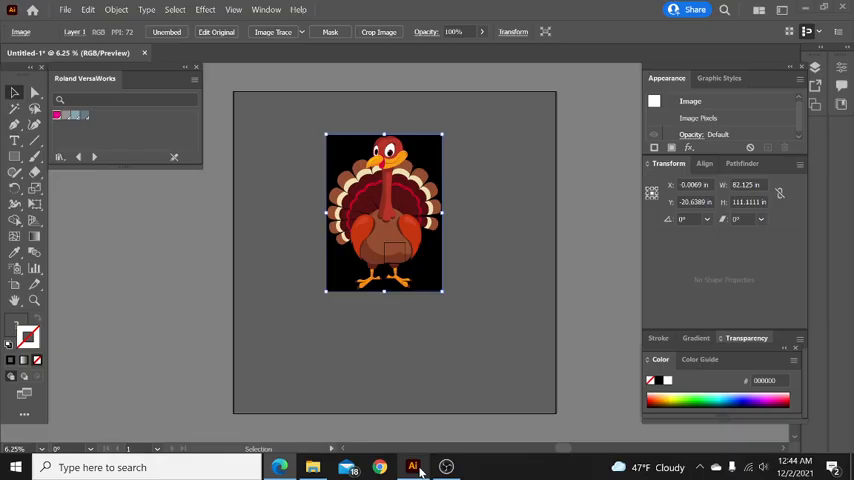
Drag the turkey image slightly down to a new spot on the artboard
{"action": "left_click_drag", "start_coordinate": [383, 213], "coordinate": [393, 240]}
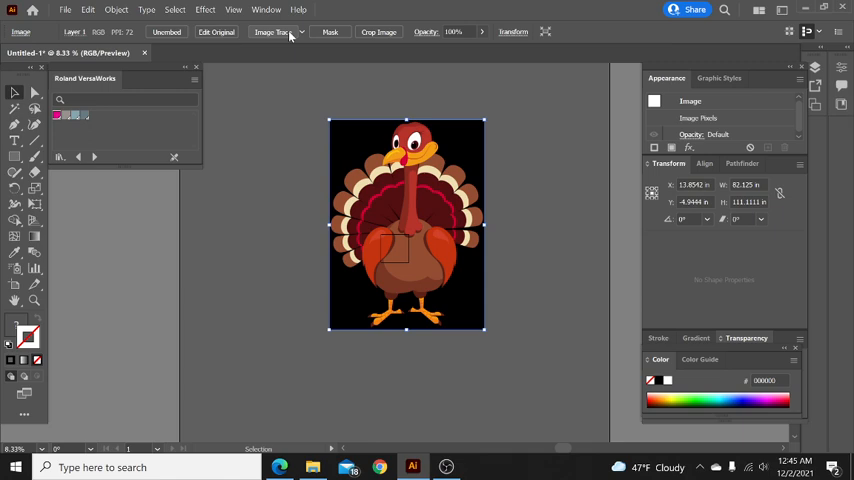
Trace the turkey image with the 16 Colors Image Trace preset
{"action": "left_click", "coordinate": [301, 31]}
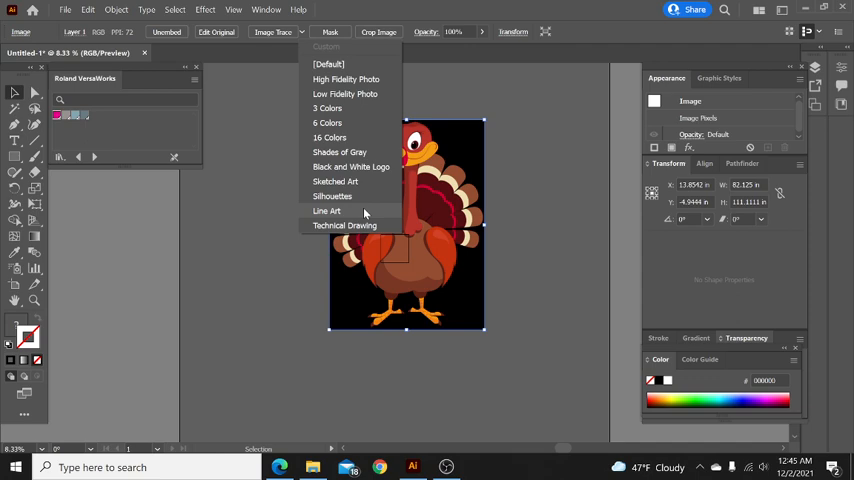
{"action": "mouse_move", "coordinate": [329, 137]}
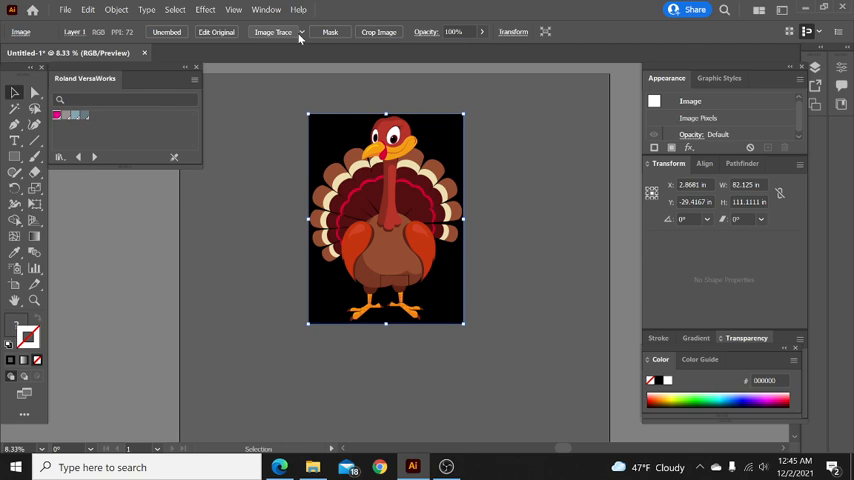
{"action": "left_click", "coordinate": [301, 31]}
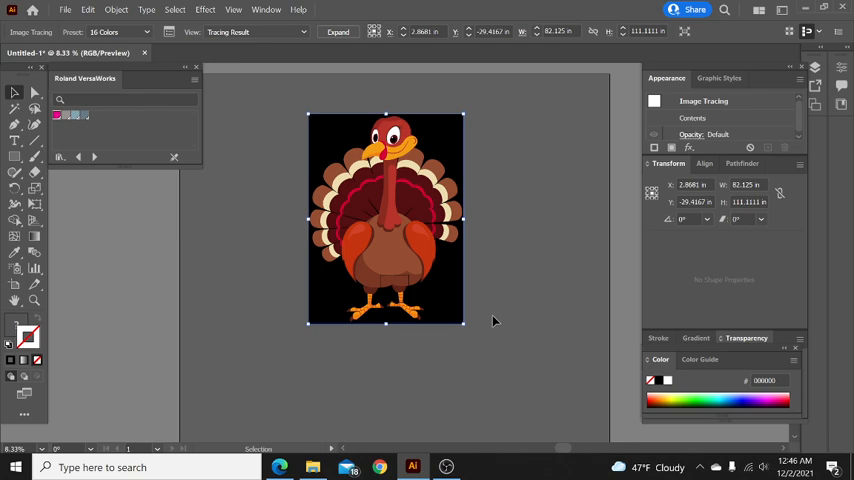
Drag the 16-color traced turkey a little up and to the right
{"action": "left_click_drag", "start_coordinate": [385, 217], "coordinate": [402, 200]}
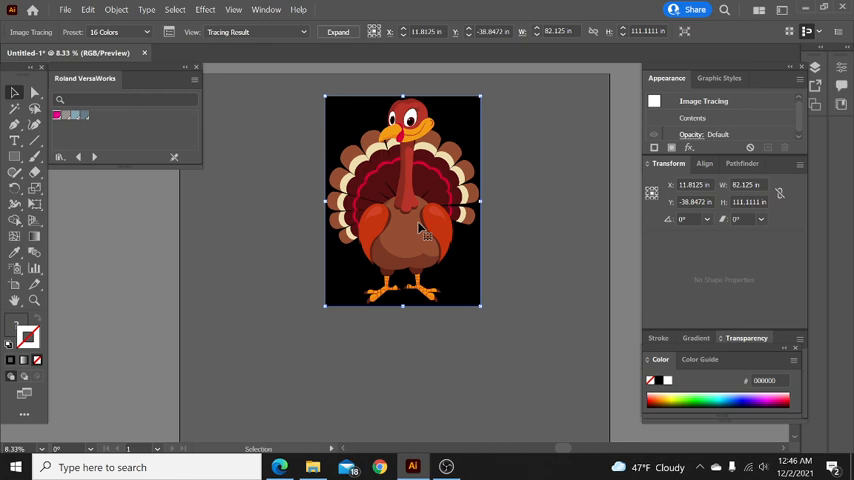
{"action": "left_click", "coordinate": [338, 31]}
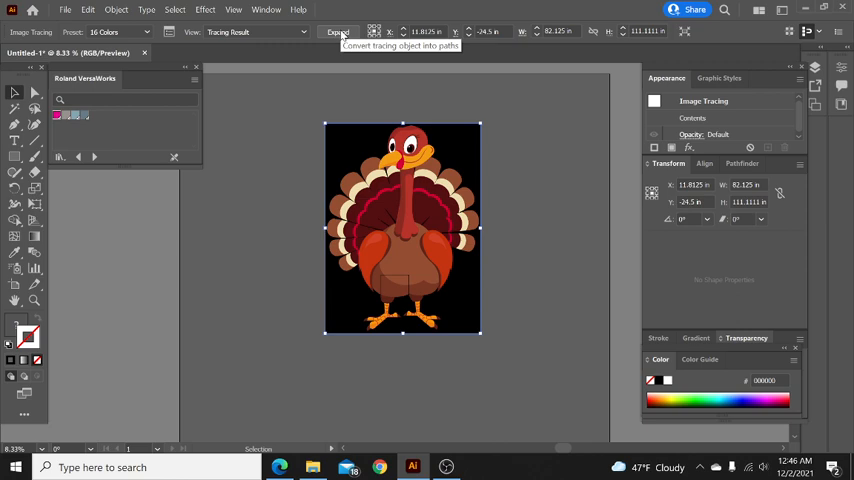
Expand the 16-color Image Trace result into a group of vector paths
{"action": "left_click", "coordinate": [338, 31]}
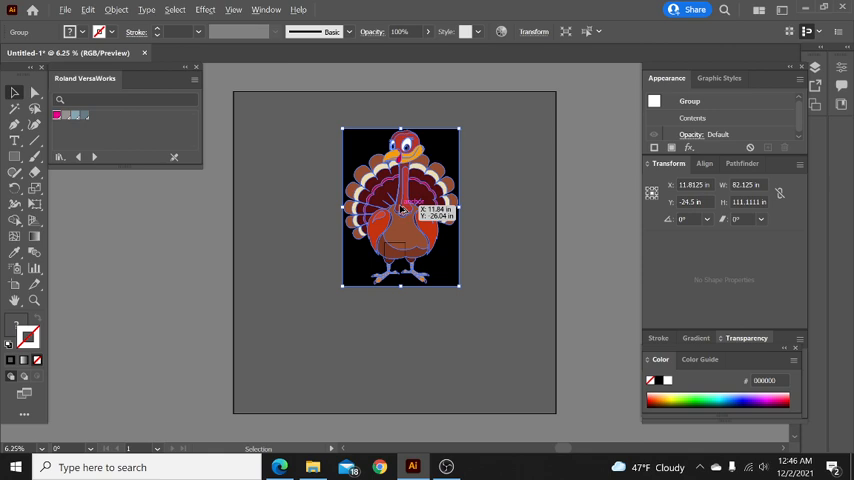
Select and delete the black background shape behind the vector turkey
{"action": "left_click", "coordinate": [115, 9]}
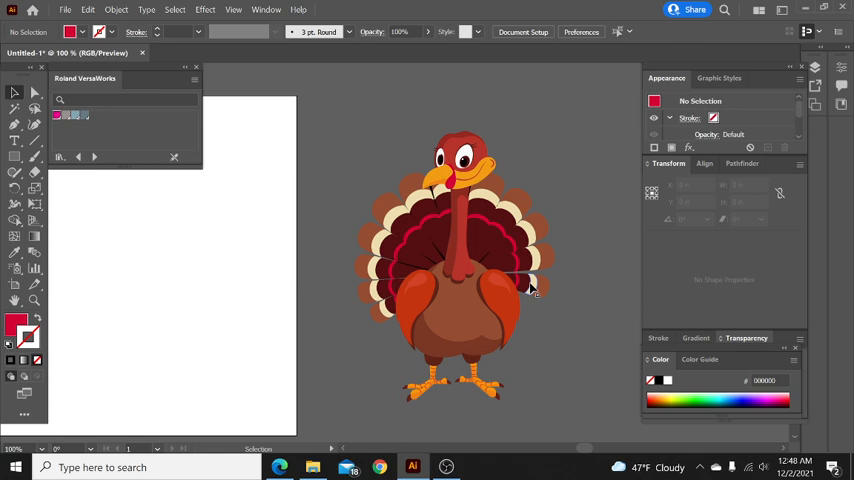
Select all the background-free turkey shapes and group them into one object
{"action": "key", "text": "Ctrl+A"}
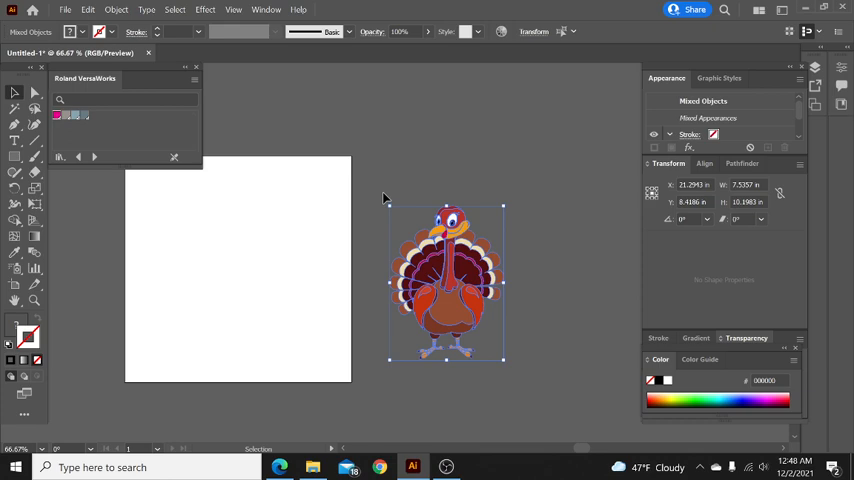
{"action": "left_click", "coordinate": [540, 357]}
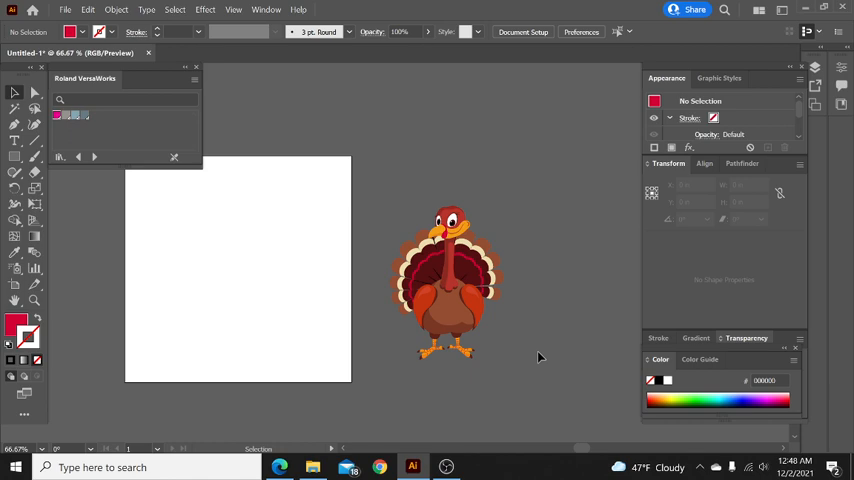
{"action": "mouse_move", "coordinate": [535, 391]}
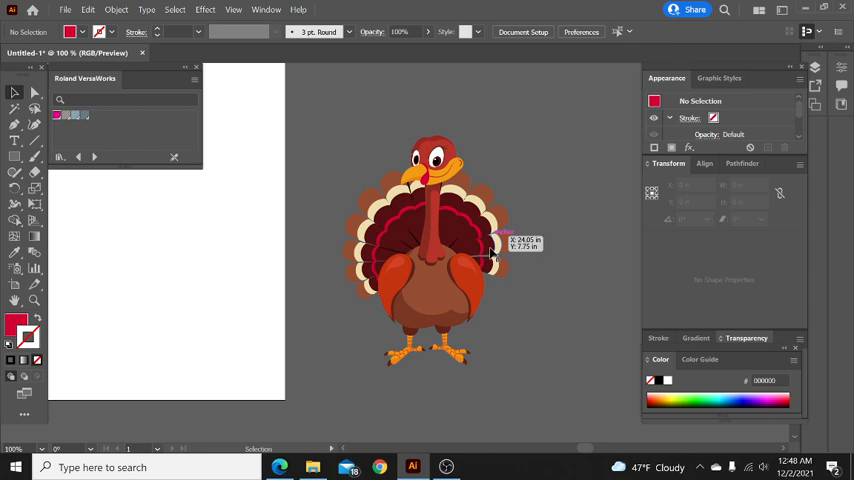
{"action": "left_click", "coordinate": [428, 250]}
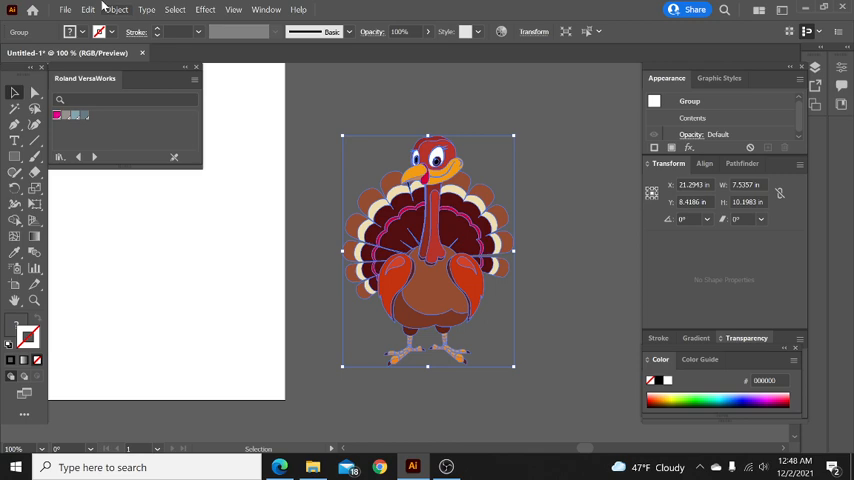
{"action": "left_click", "coordinate": [567, 167]}
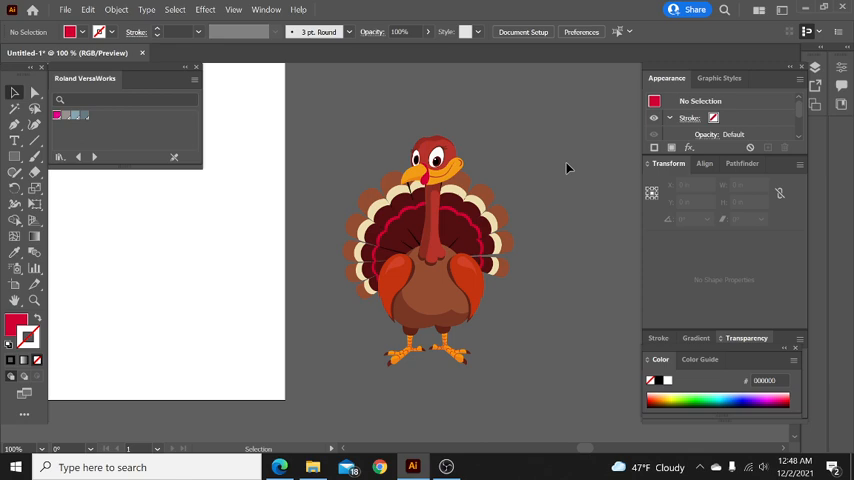
Ungroup the turkey artwork and drag it to a new spot beside the artboard
{"action": "left_click", "coordinate": [116, 9]}
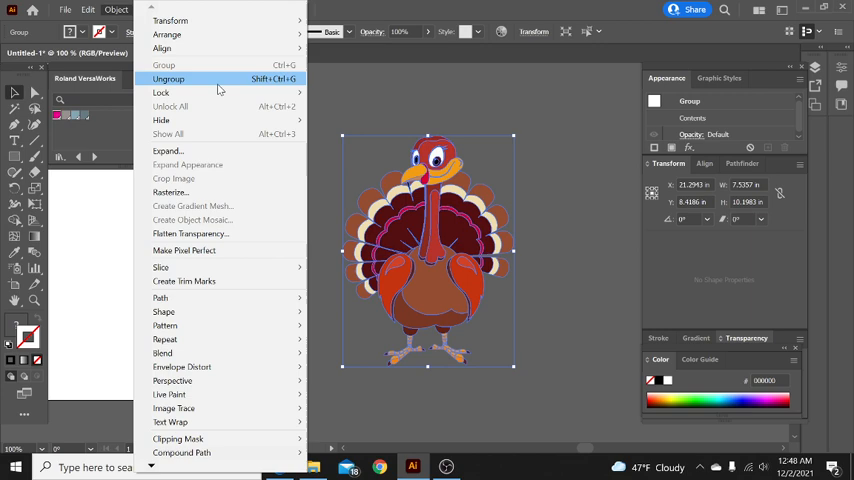
{"action": "left_click", "coordinate": [169, 79]}
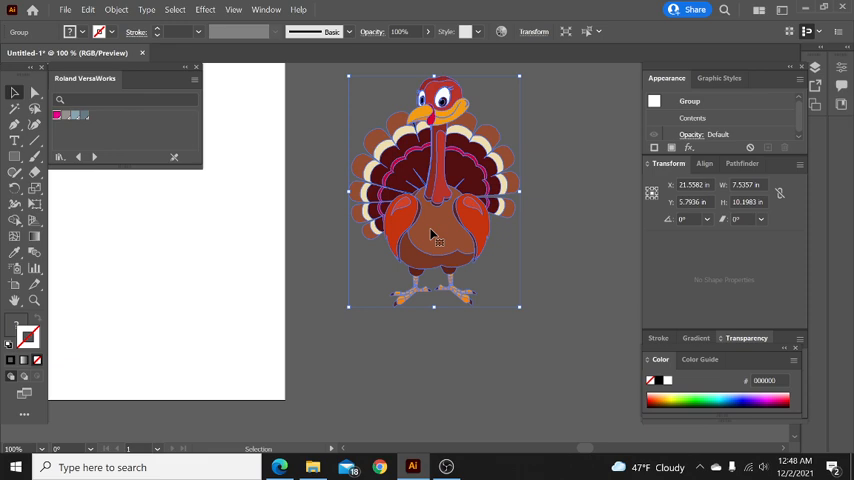
{"action": "left_click", "coordinate": [535, 270]}
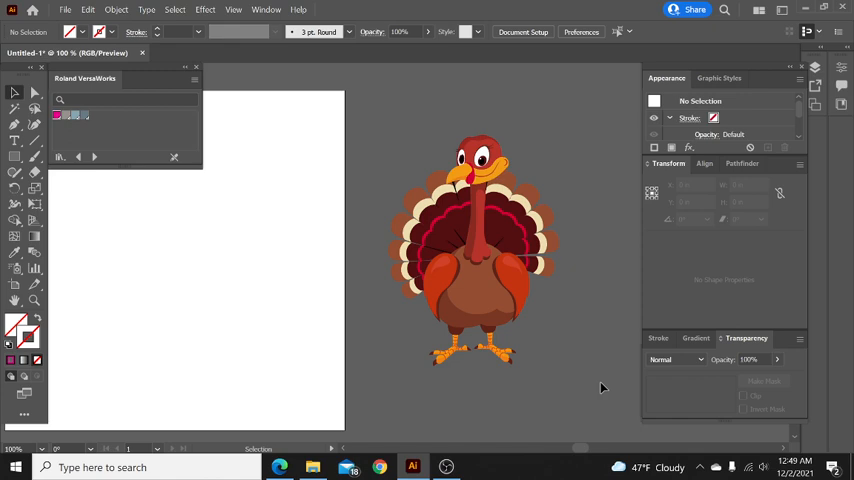
Nudge the turkey group up and left, then show the Pathfinder panel
{"action": "left_click", "coordinate": [470, 250]}
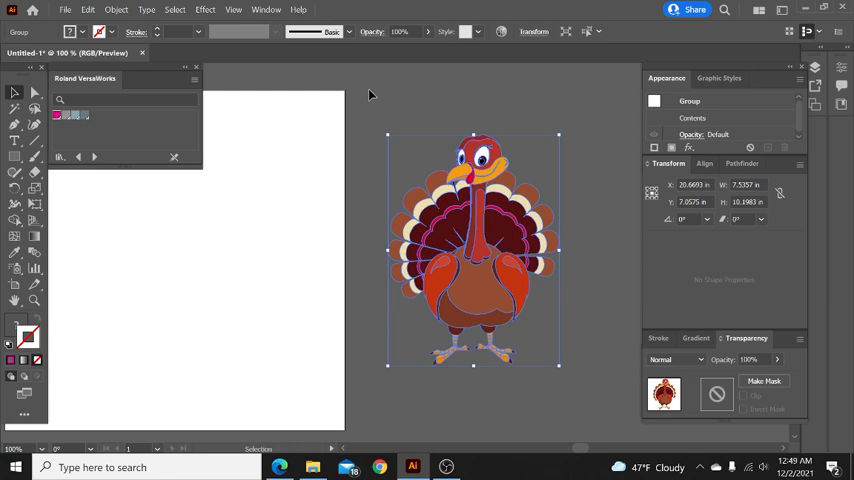
{"action": "mouse_move", "coordinate": [352, 112]}
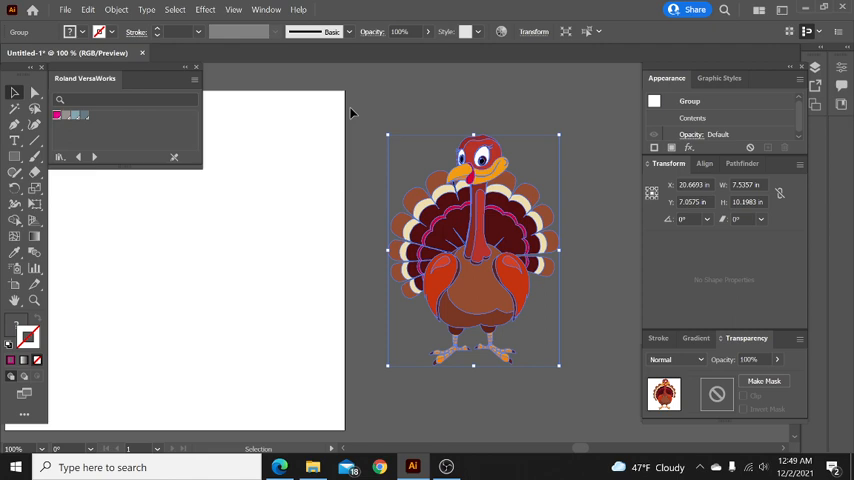
{"action": "left_click", "coordinate": [590, 378]}
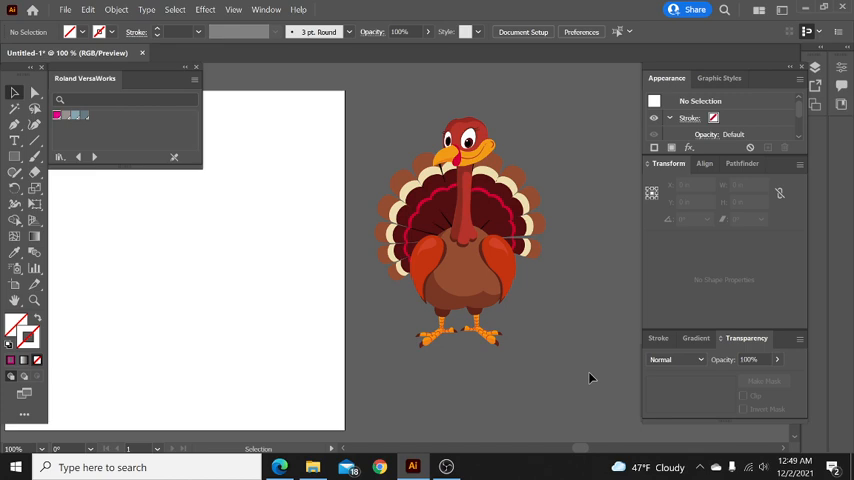
{"action": "right_click", "coordinate": [455, 230]}
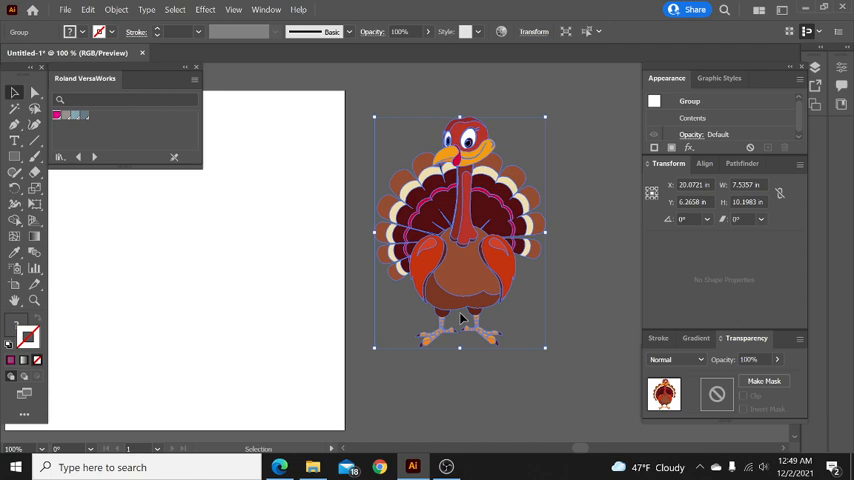
{"action": "left_click", "coordinate": [15, 108]}
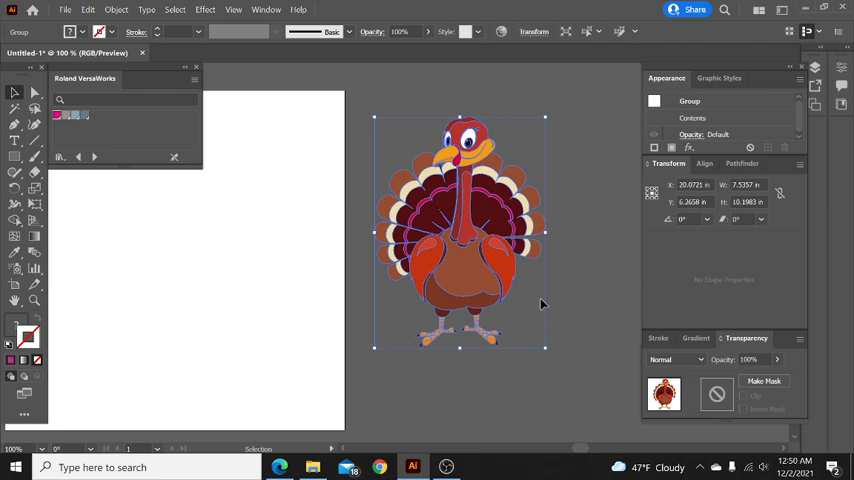
{"action": "left_click", "coordinate": [740, 163]}
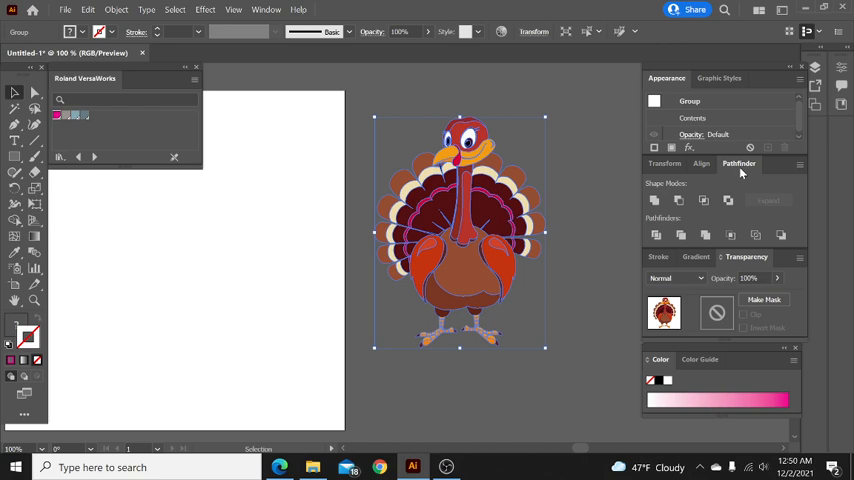
{"action": "left_click", "coordinate": [116, 10]}
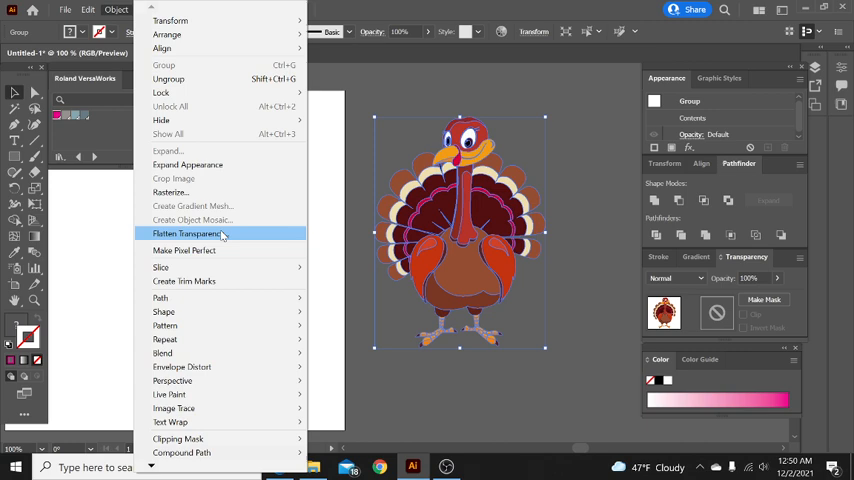
Flatten the turkey copy's transparency with default settings and unite its pieces
{"action": "left_click", "coordinate": [186, 233]}
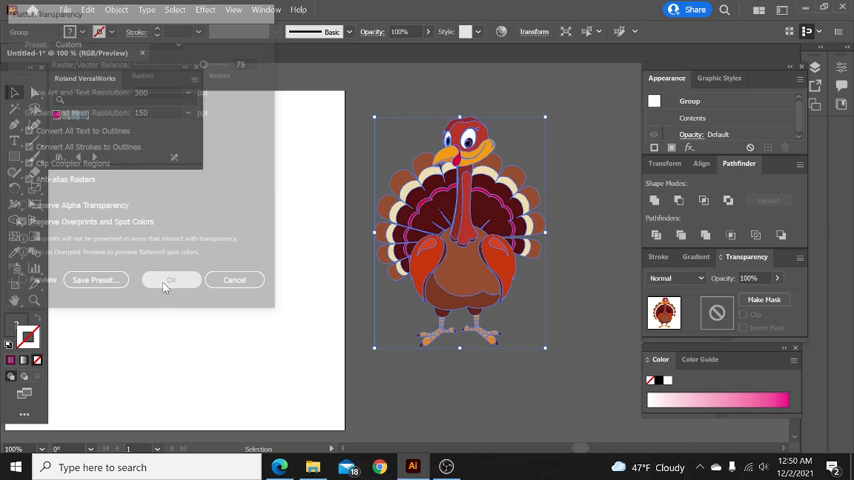
{"action": "left_click", "coordinate": [170, 280]}
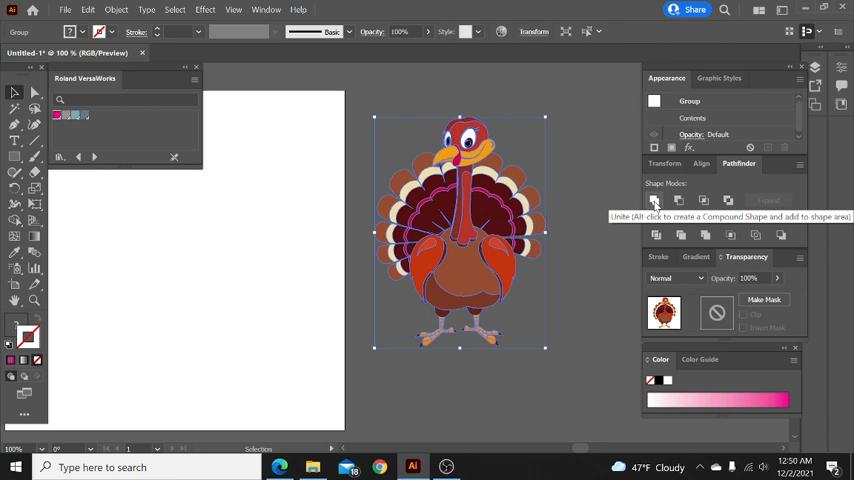
{"action": "left_click", "coordinate": [655, 200]}
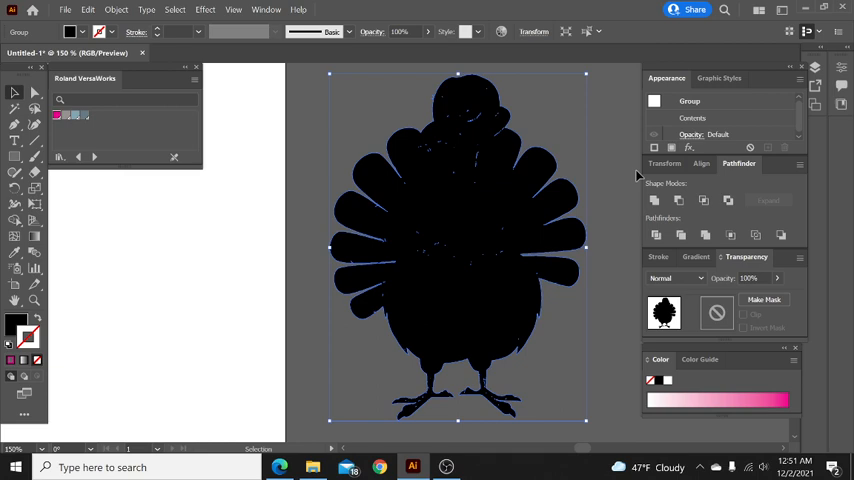
Remove the leftover inner specks from the united black turkey silhouette
{"action": "left_click", "coordinate": [712, 118]}
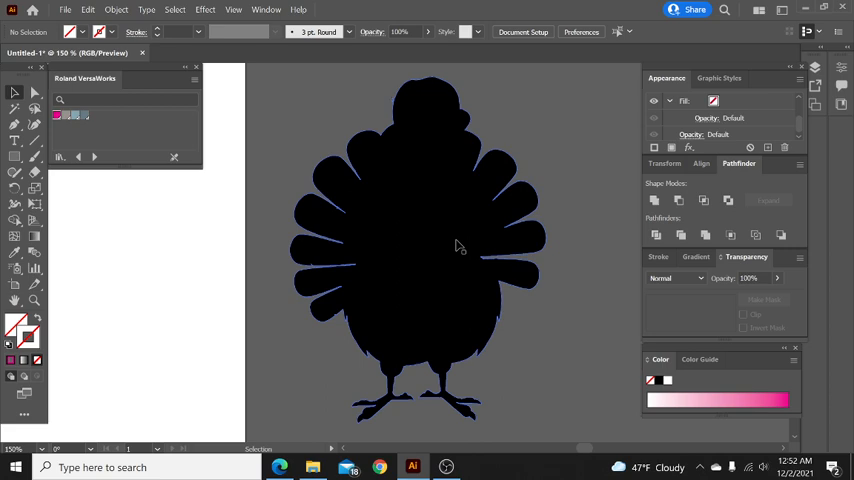
Select the black turkey silhouette and set its stroke colour to black
{"action": "left_click", "coordinate": [420, 250]}
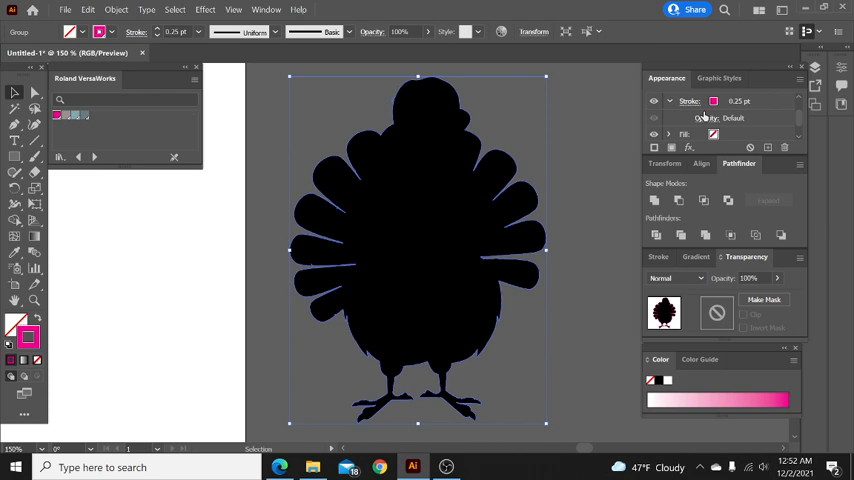
{"action": "left_click", "coordinate": [713, 101]}
{"action": "type", "text": "11"}
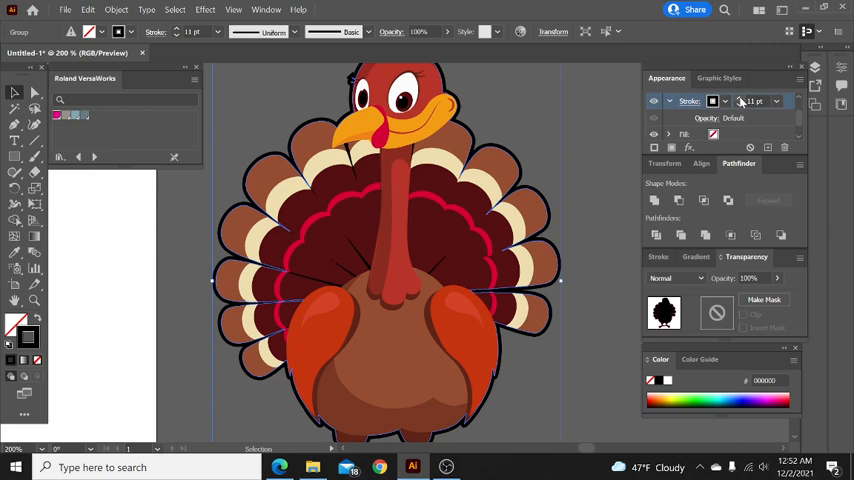
Reduce the silhouette's black stroke weight to 10 pt in the Appearance panel
{"action": "left_click", "coordinate": [756, 101]}
{"action": "type", "text": "10"}
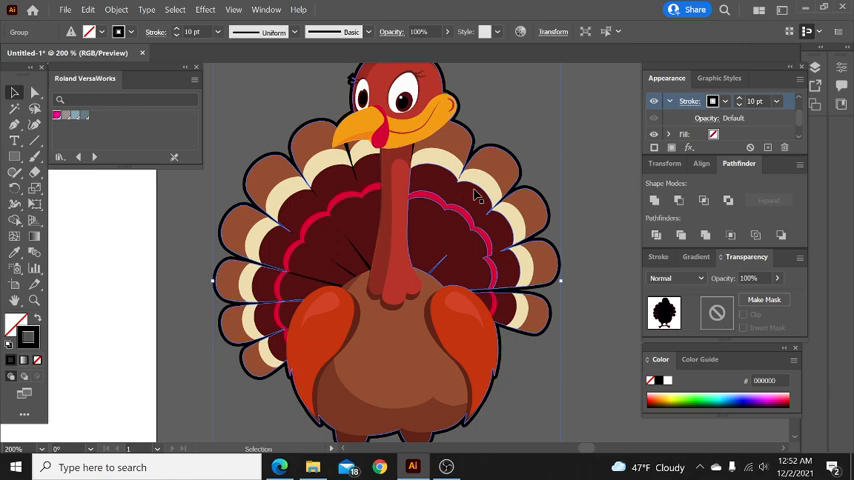
{"action": "left_click", "coordinate": [712, 101]}
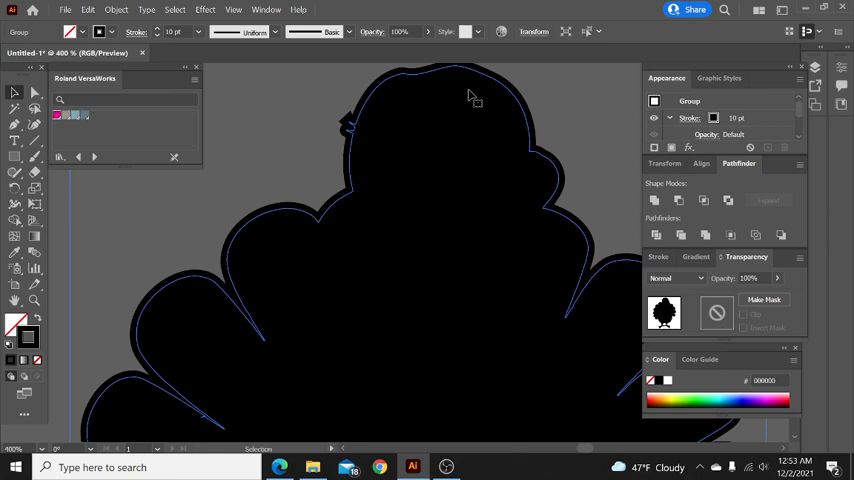
Expand the silhouette's 10 pt outline appearance and unite it into one black shape
{"action": "left_click", "coordinate": [116, 9]}
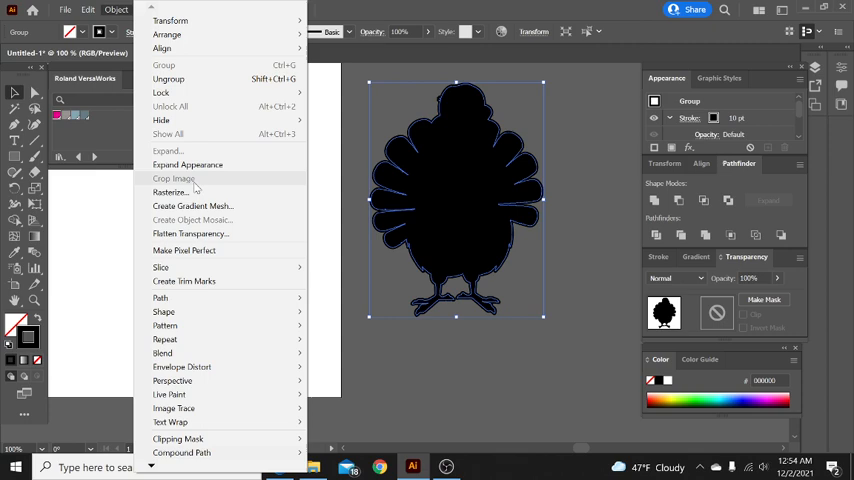
{"action": "left_click", "coordinate": [173, 178]}
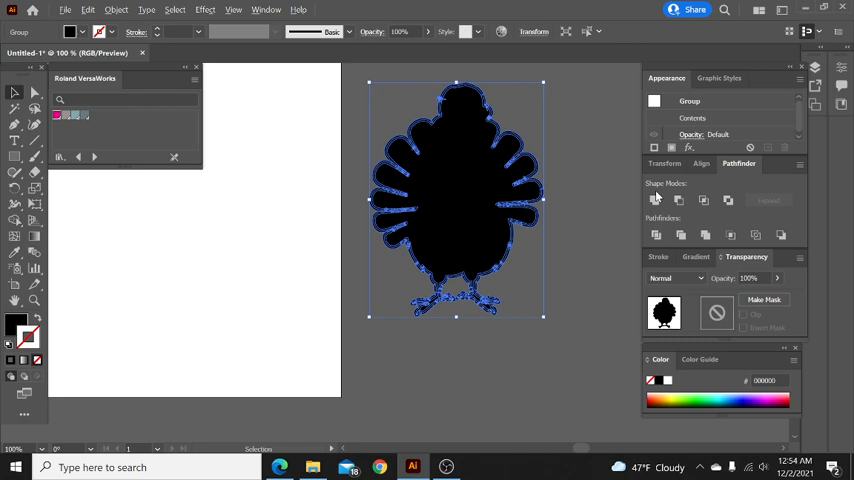
{"action": "left_click", "coordinate": [655, 200]}
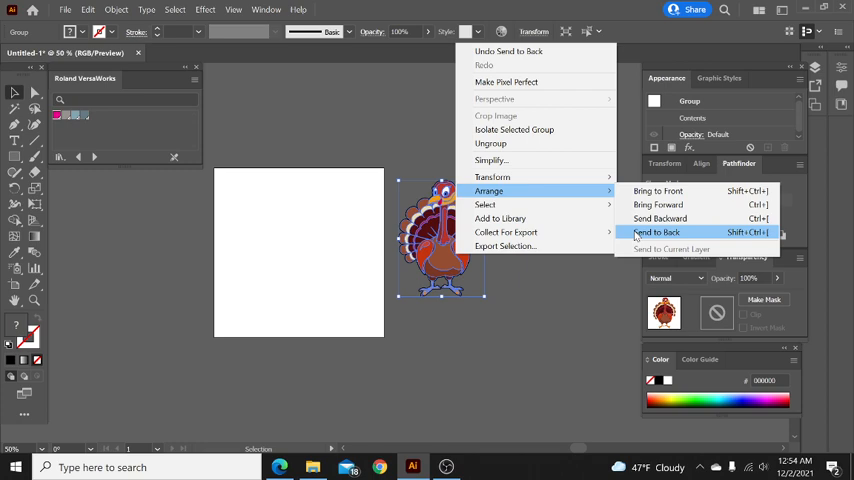
Send the black bleed shape to the back behind the coloured turkey
{"action": "left_click", "coordinate": [654, 232]}
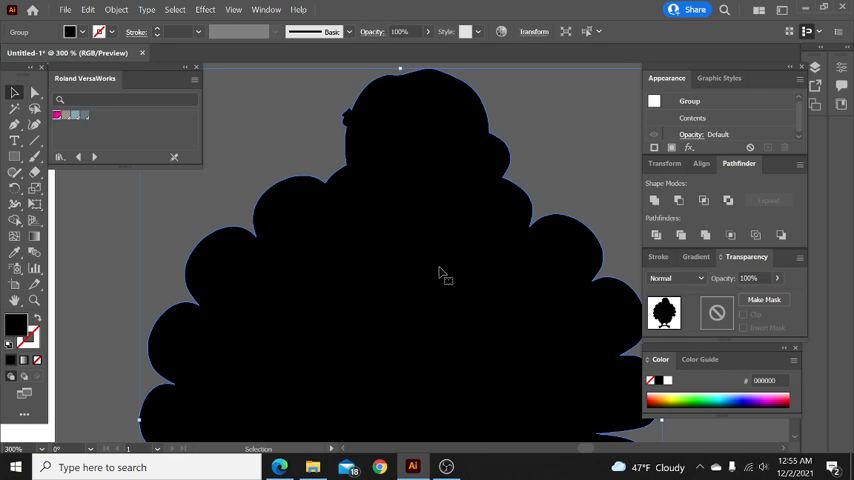
{"action": "left_click", "coordinate": [712, 118]}
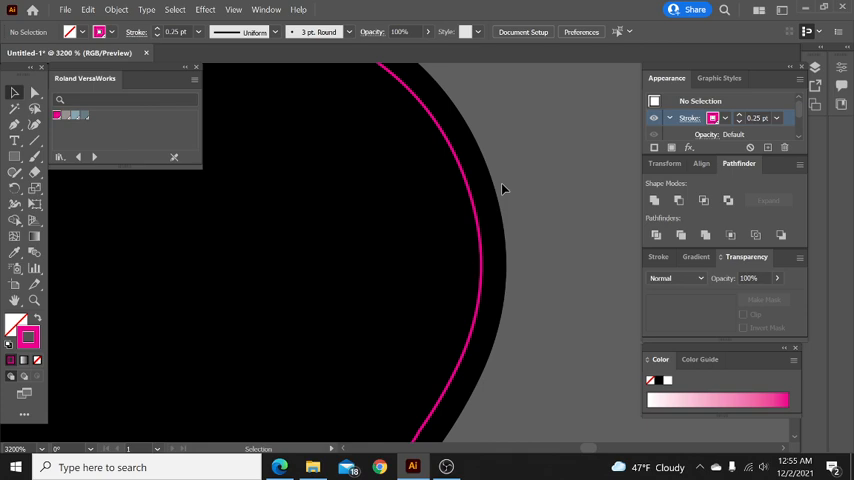
{"action": "mouse_move", "coordinate": [575, 243]}
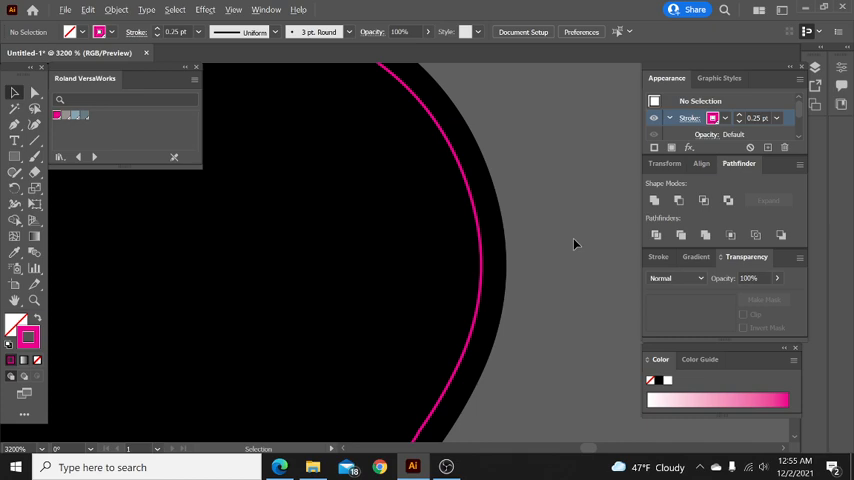
Open the context menu on the turkey while preparing the pink cut-contour stroke
{"action": "right_click", "coordinate": [530, 290]}
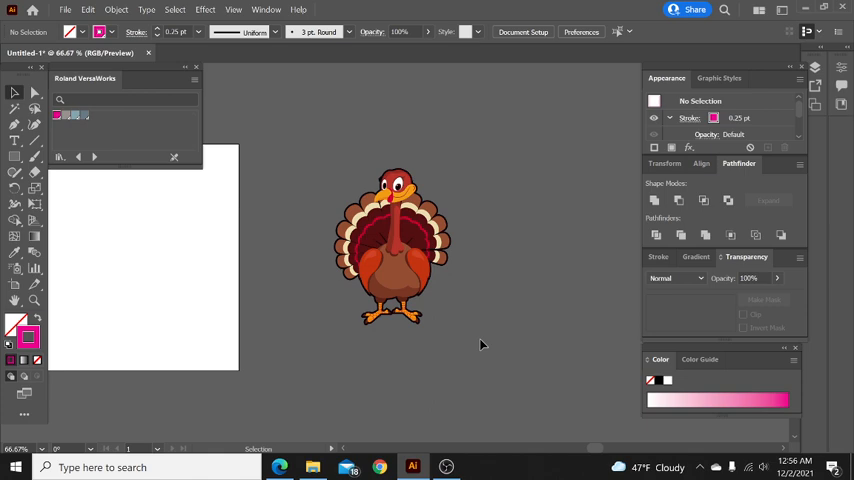
{"action": "mouse_move", "coordinate": [415, 228]}
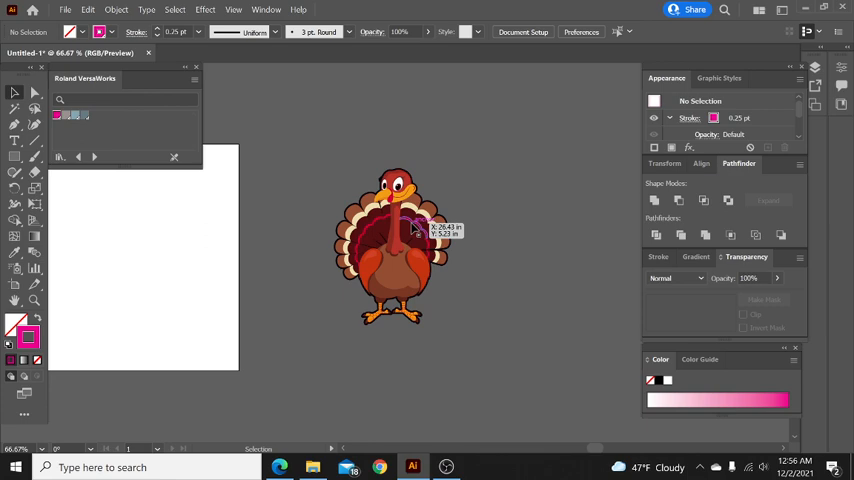